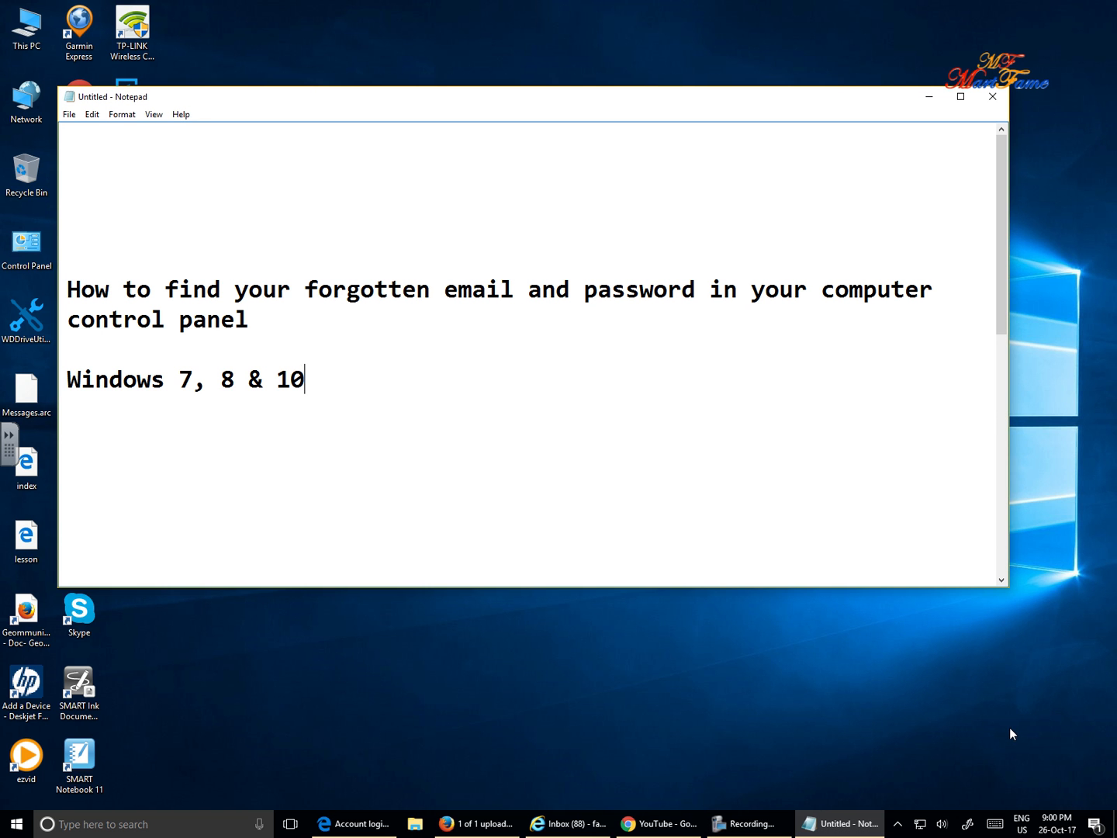
{"action": "mouse_move", "coordinate": [1006, 733]}
{"action": "type", "text": "c"}
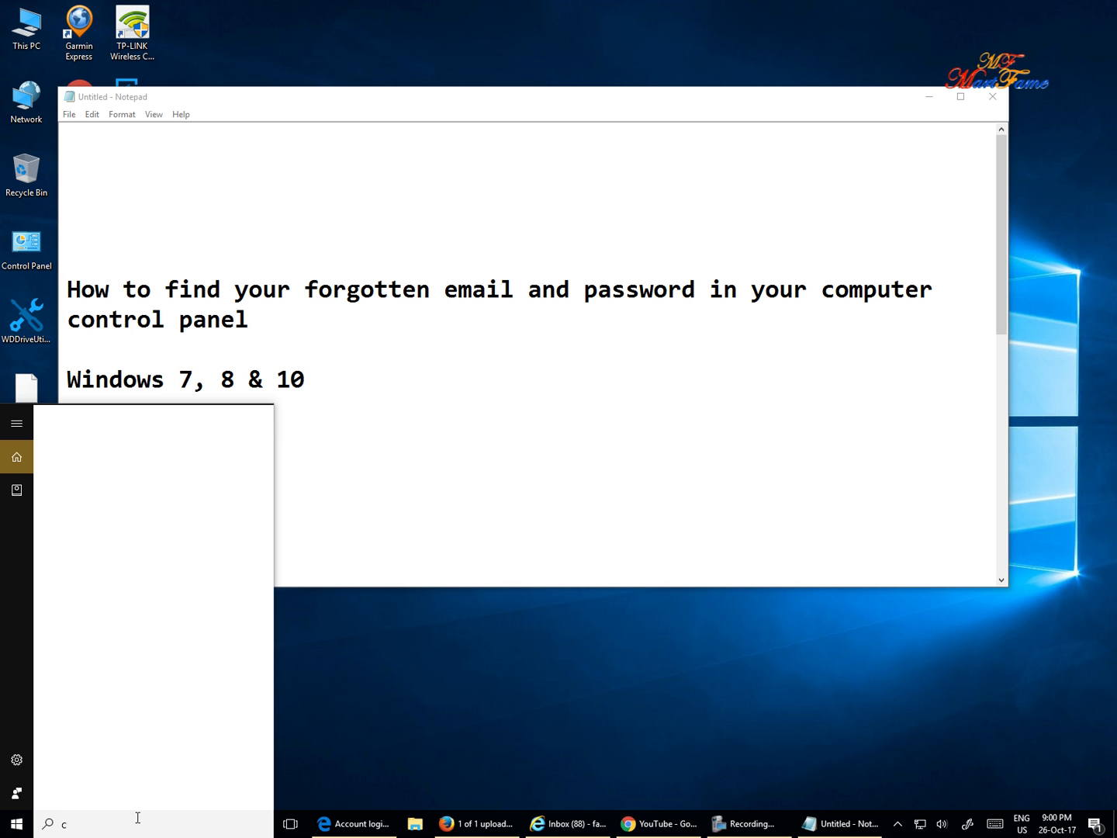
Search for 'control' and launch Control Panel's main settings page.
{"action": "type", "text": "ontrol"}
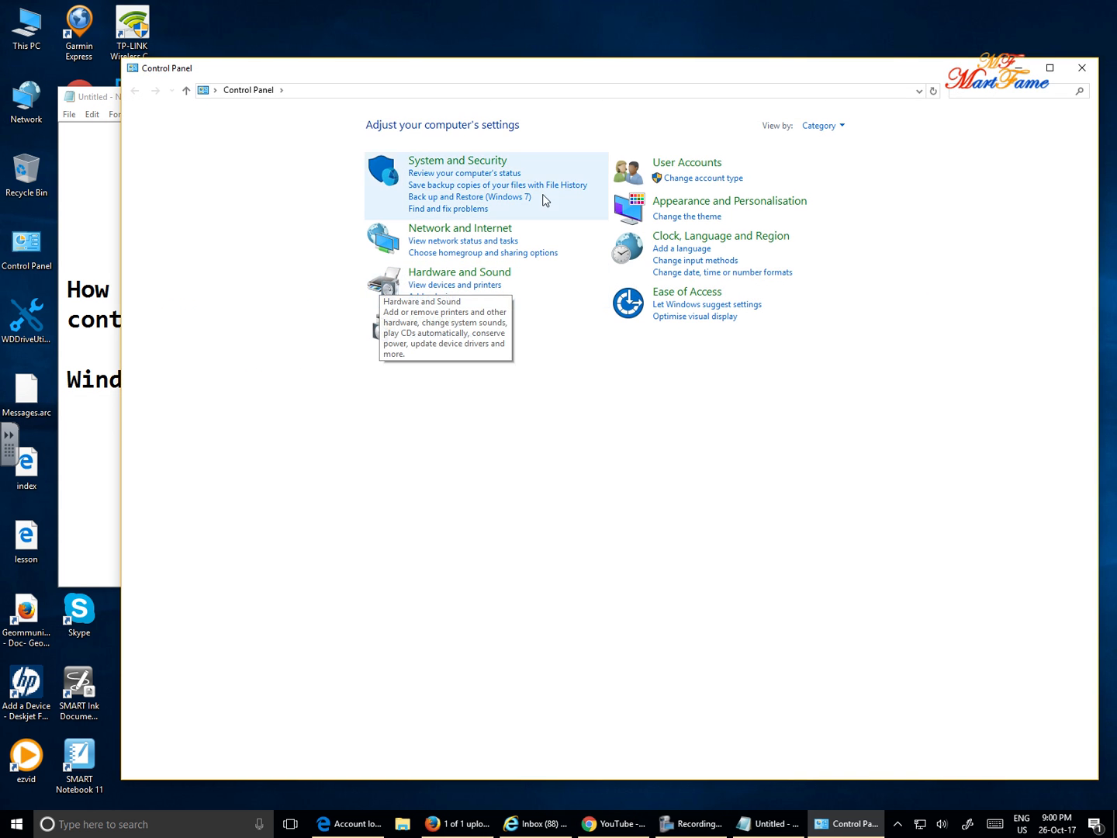
{"action": "mouse_move", "coordinate": [697, 168]}
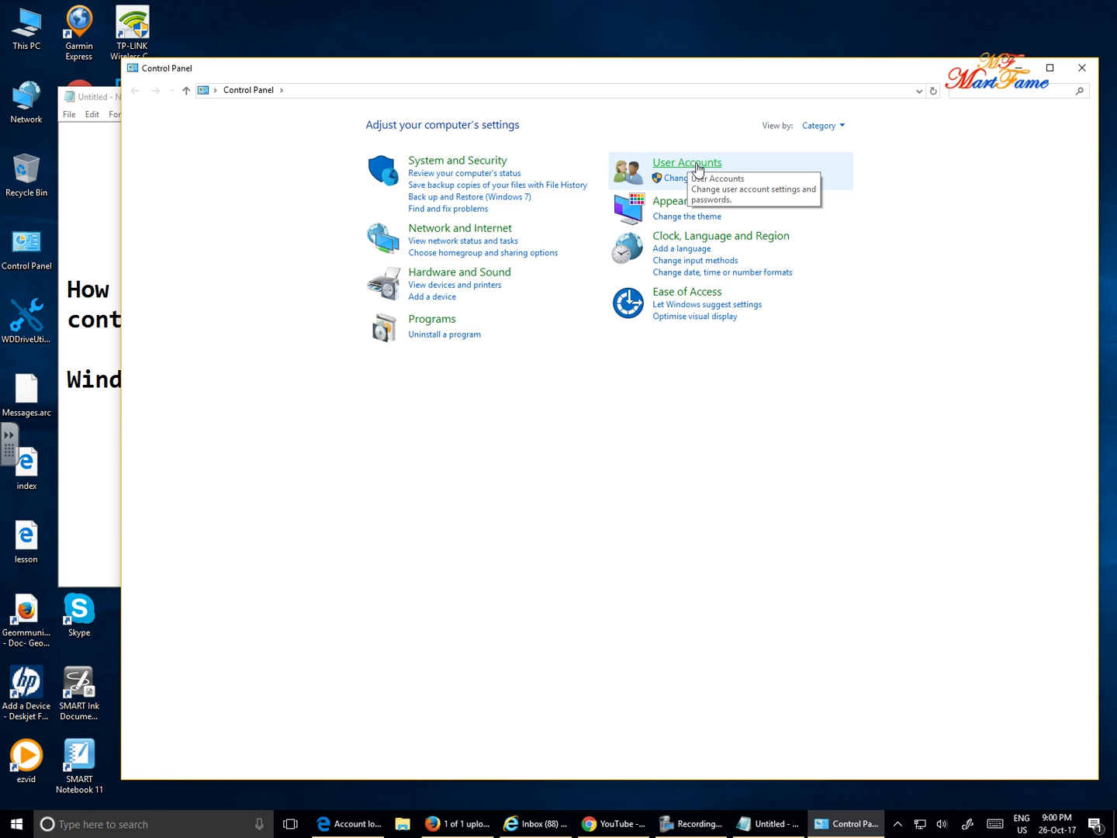
Go into User Accounts, listing User Accounts, Credential Manager and Mail.
{"action": "left_click", "coordinate": [686, 161]}
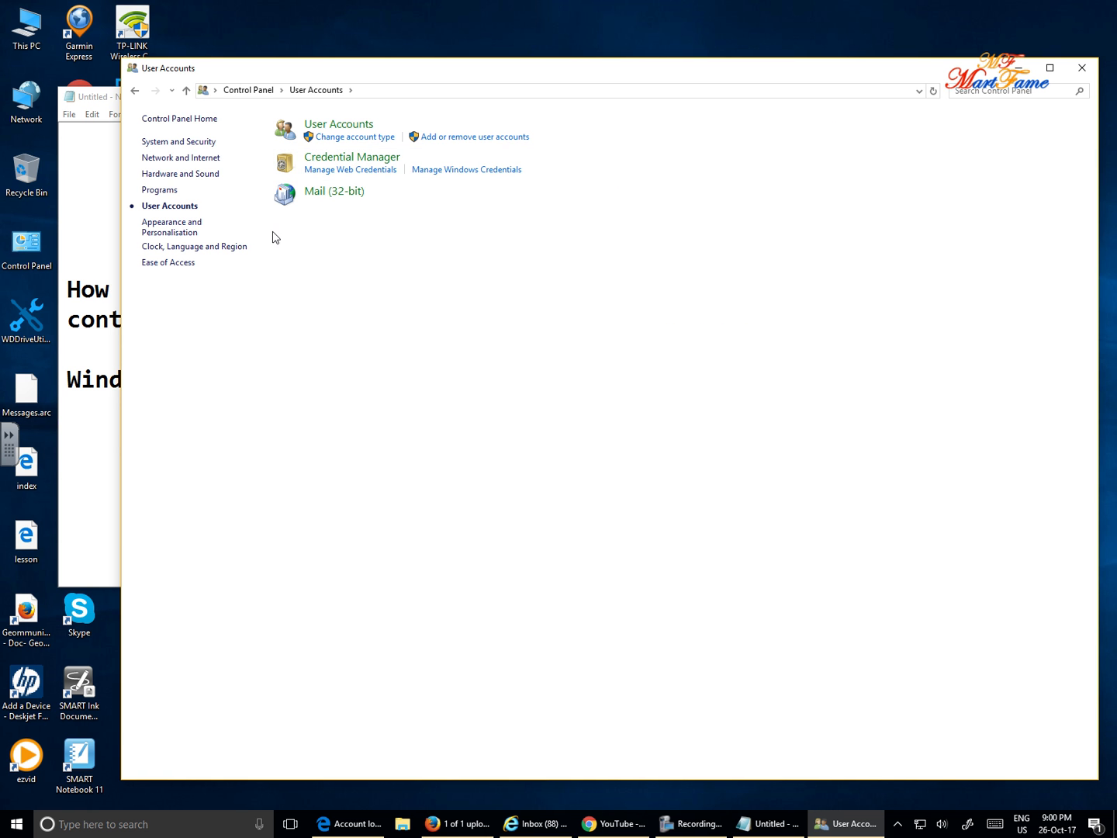
{"action": "mouse_move", "coordinate": [357, 158]}
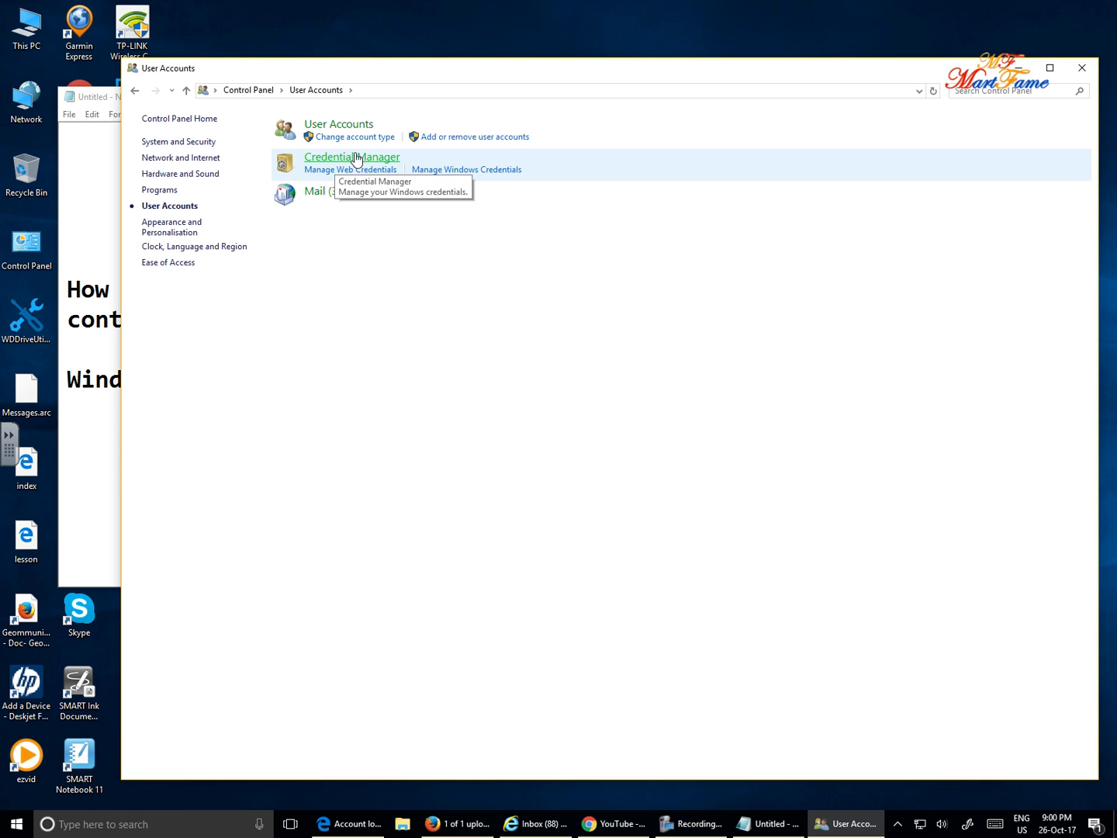
{"action": "mouse_move", "coordinate": [326, 172]}
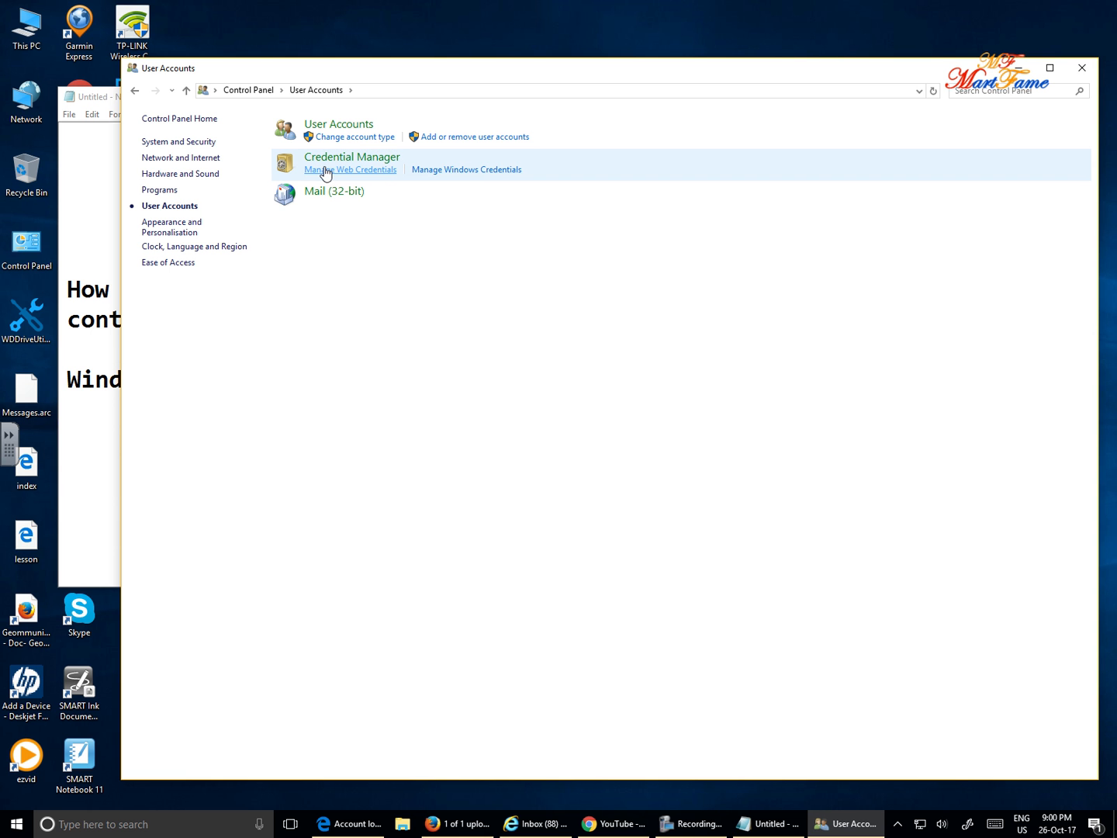
{"action": "mouse_move", "coordinate": [318, 180]}
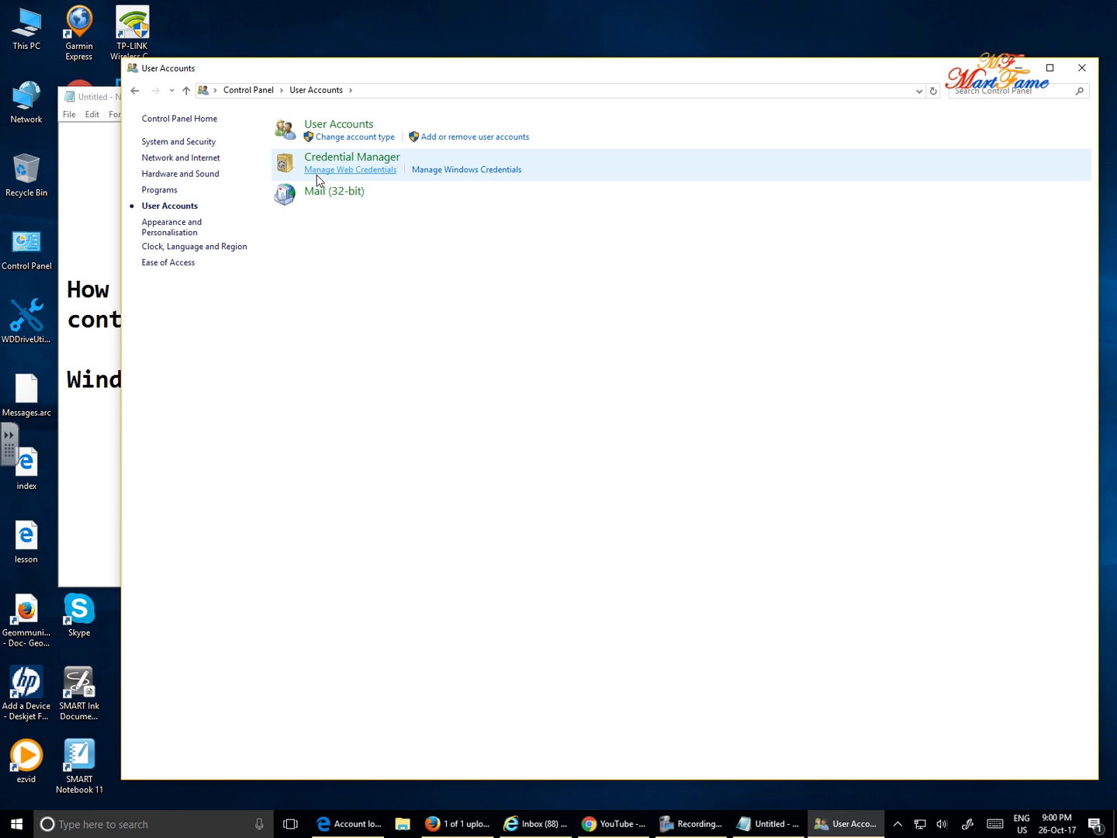
{"action": "mouse_move", "coordinate": [478, 182]}
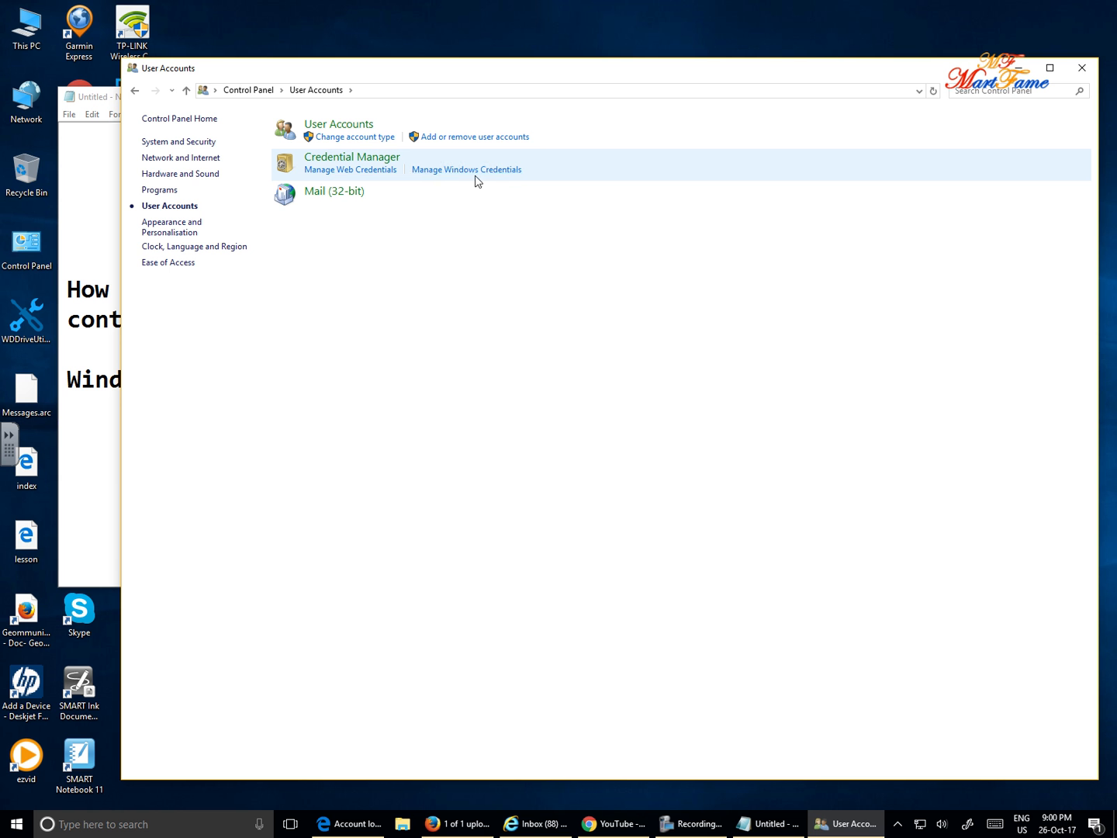
{"action": "mouse_move", "coordinate": [351, 169]}
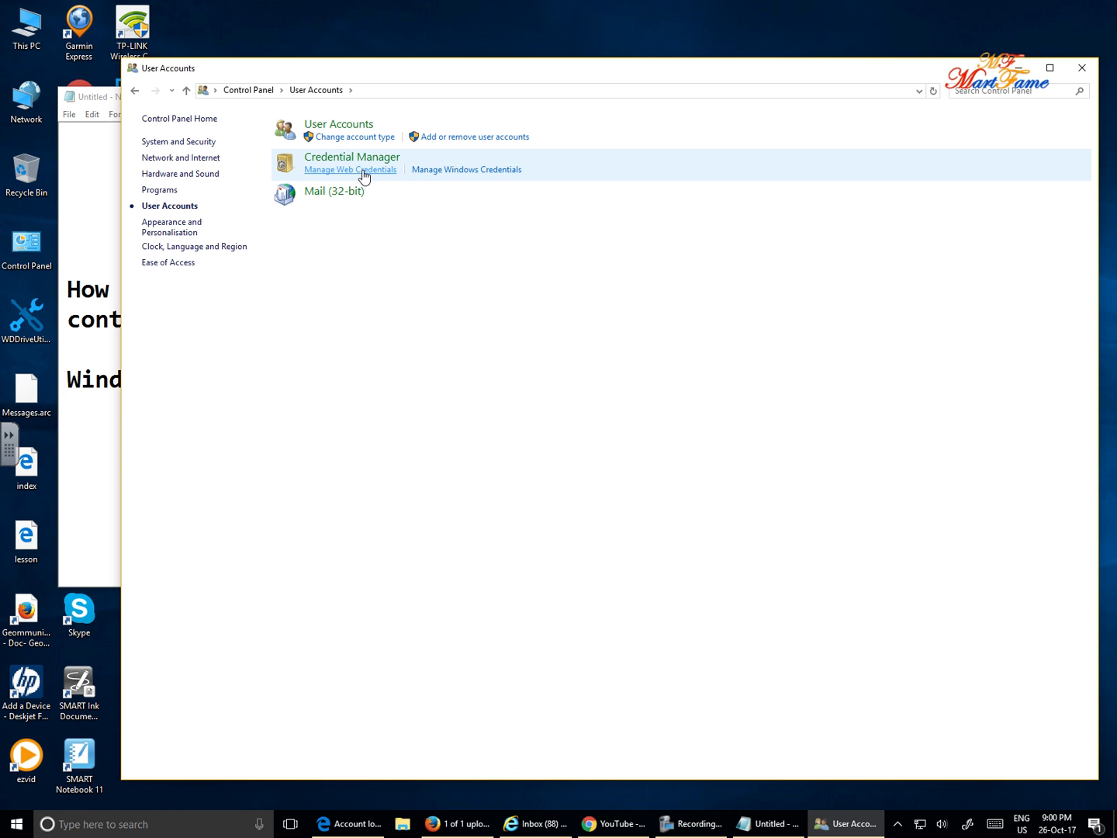
View Web Credentials, the saved website passwords with account names.
{"action": "left_click", "coordinate": [350, 169]}
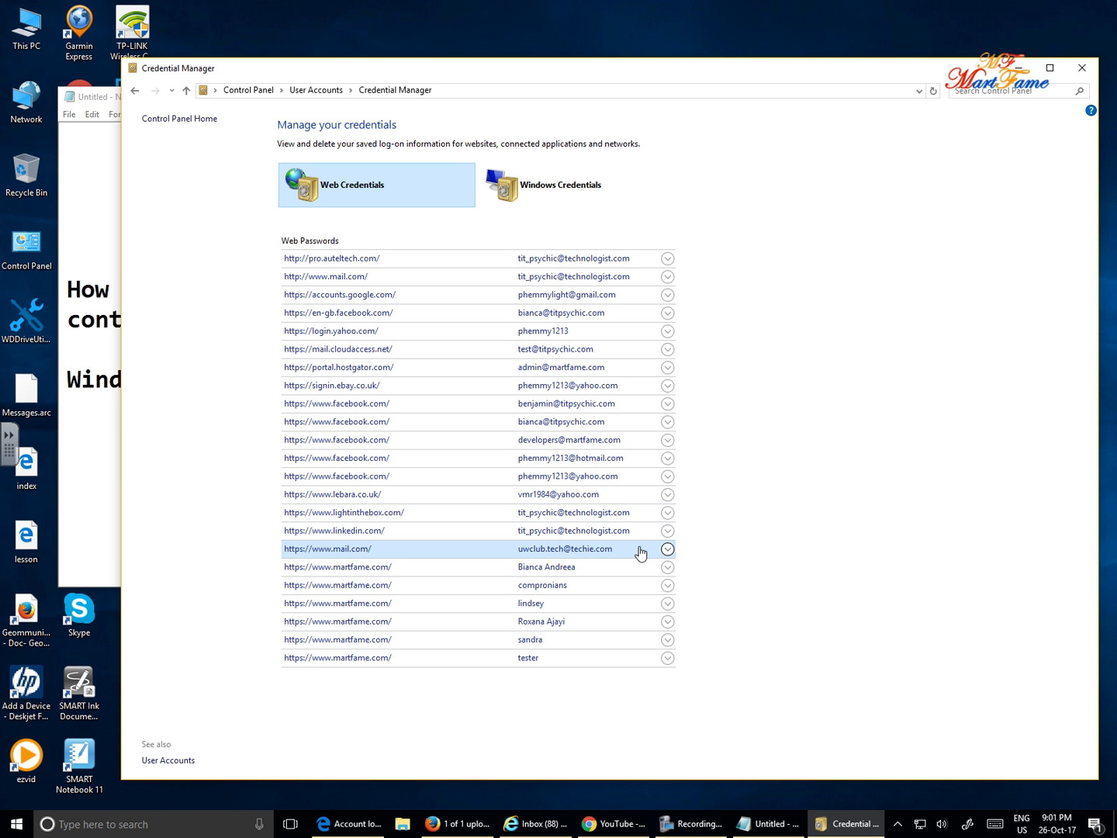
{"action": "mouse_move", "coordinate": [378, 557]}
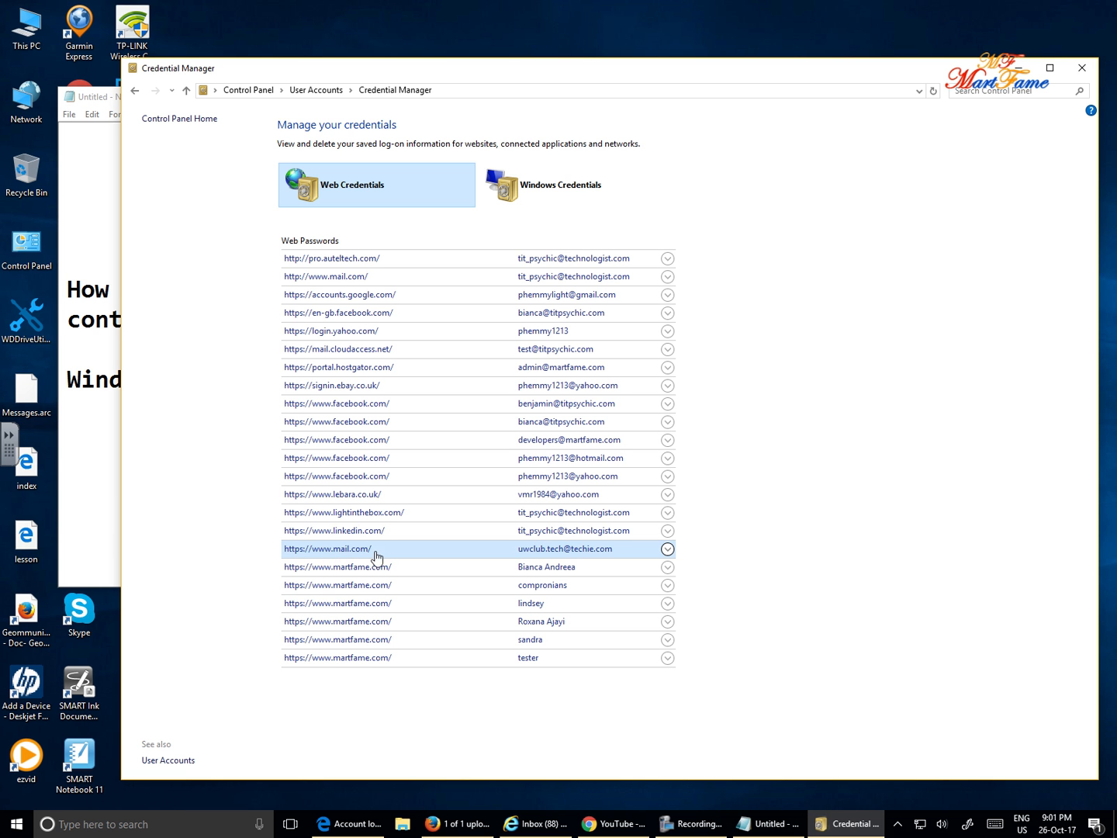
{"action": "mouse_move", "coordinate": [521, 555]}
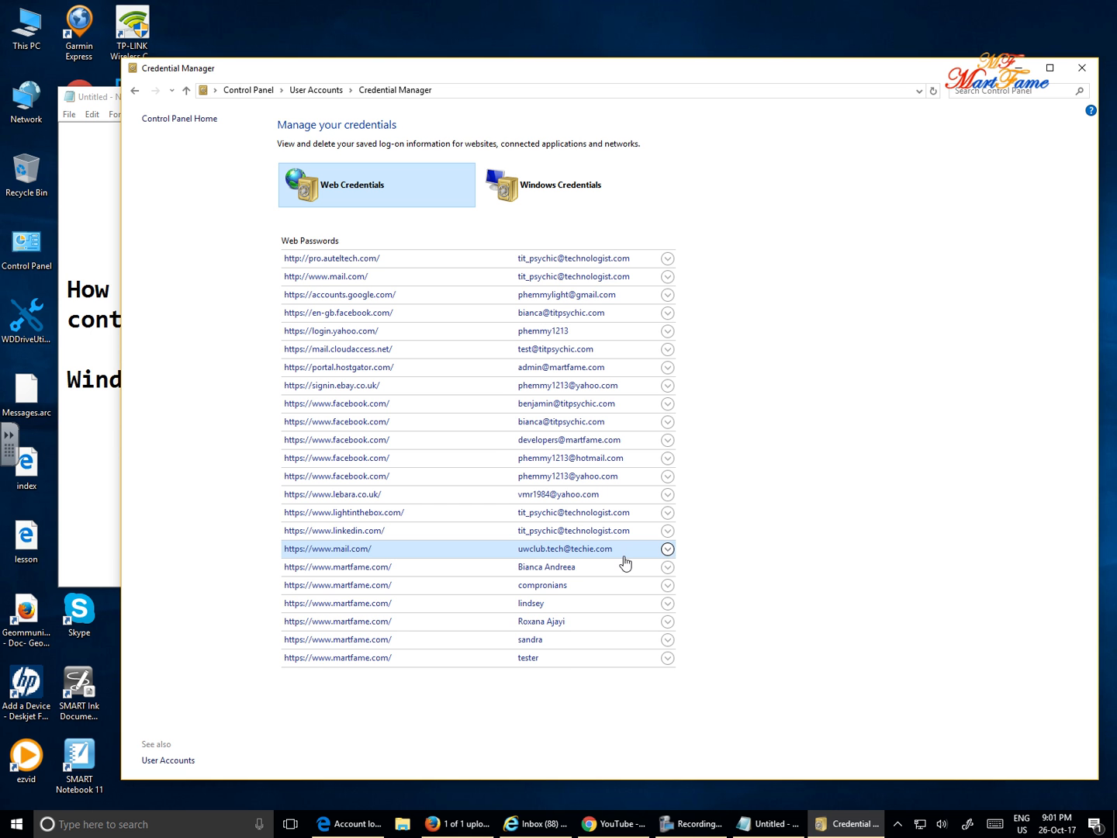
{"action": "left_click", "coordinate": [666, 549]}
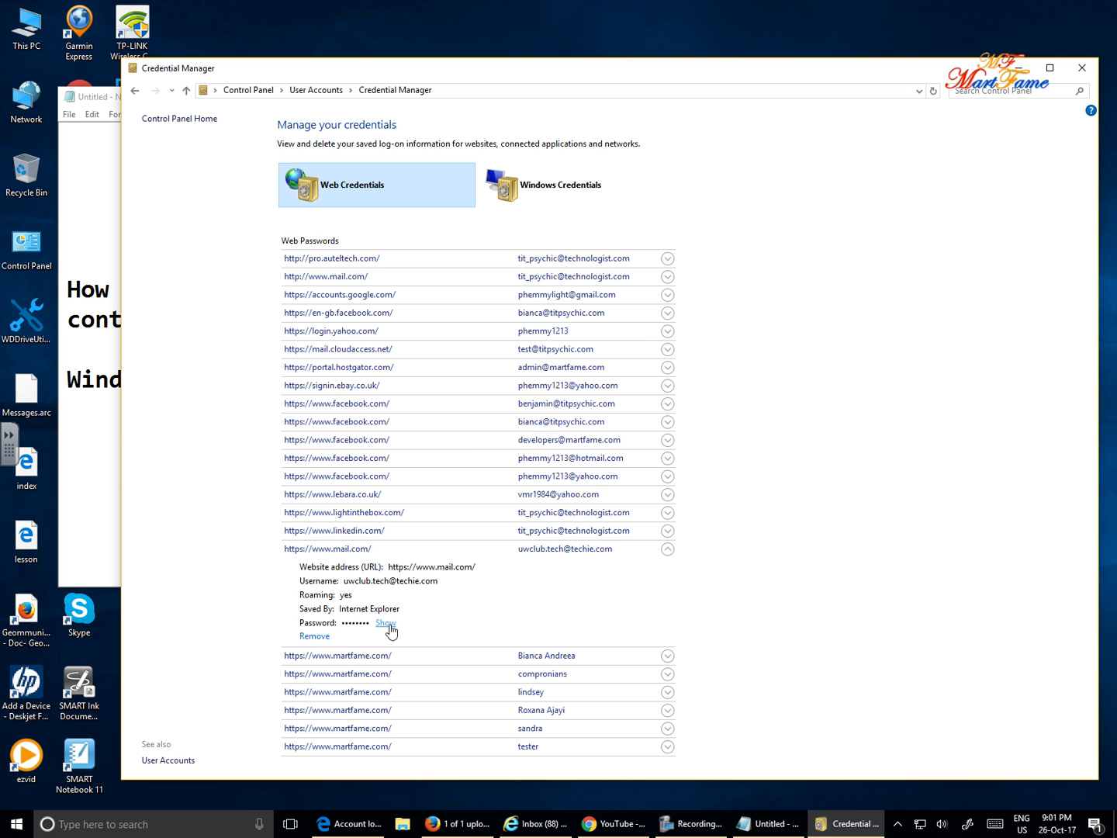
{"action": "left_click", "coordinate": [385, 624]}
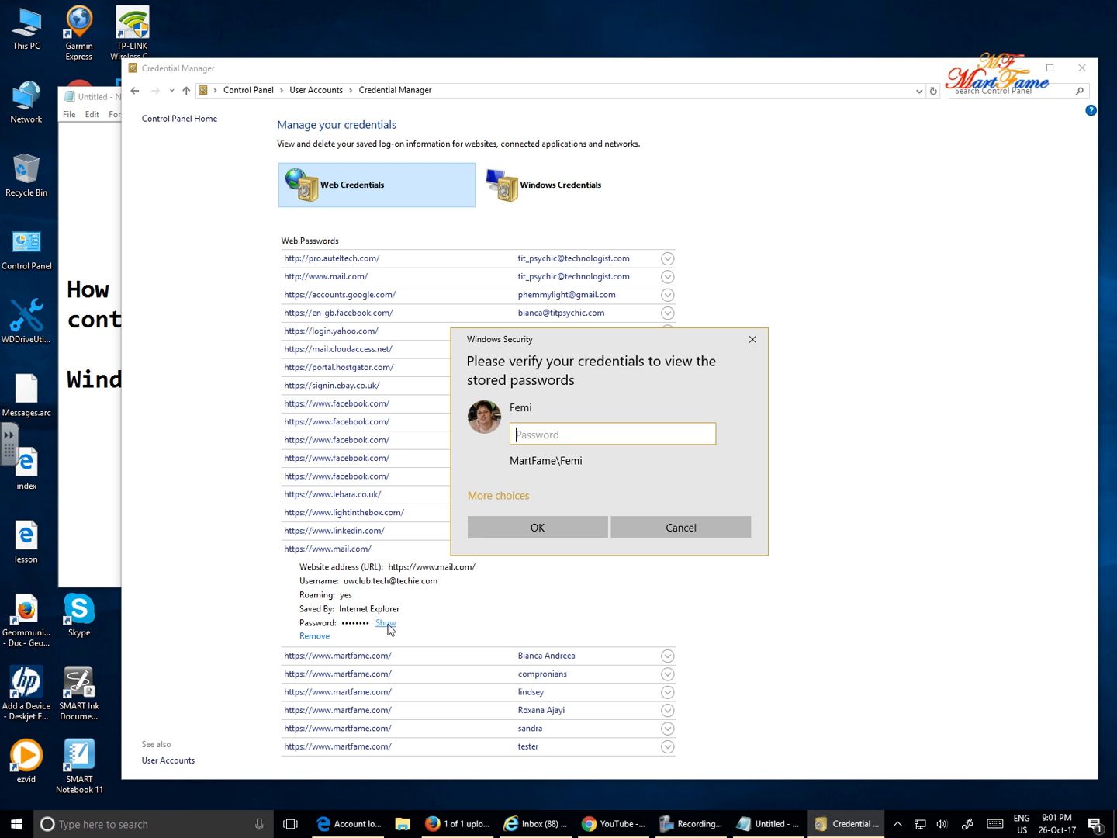
{"action": "mouse_move", "coordinate": [410, 612]}
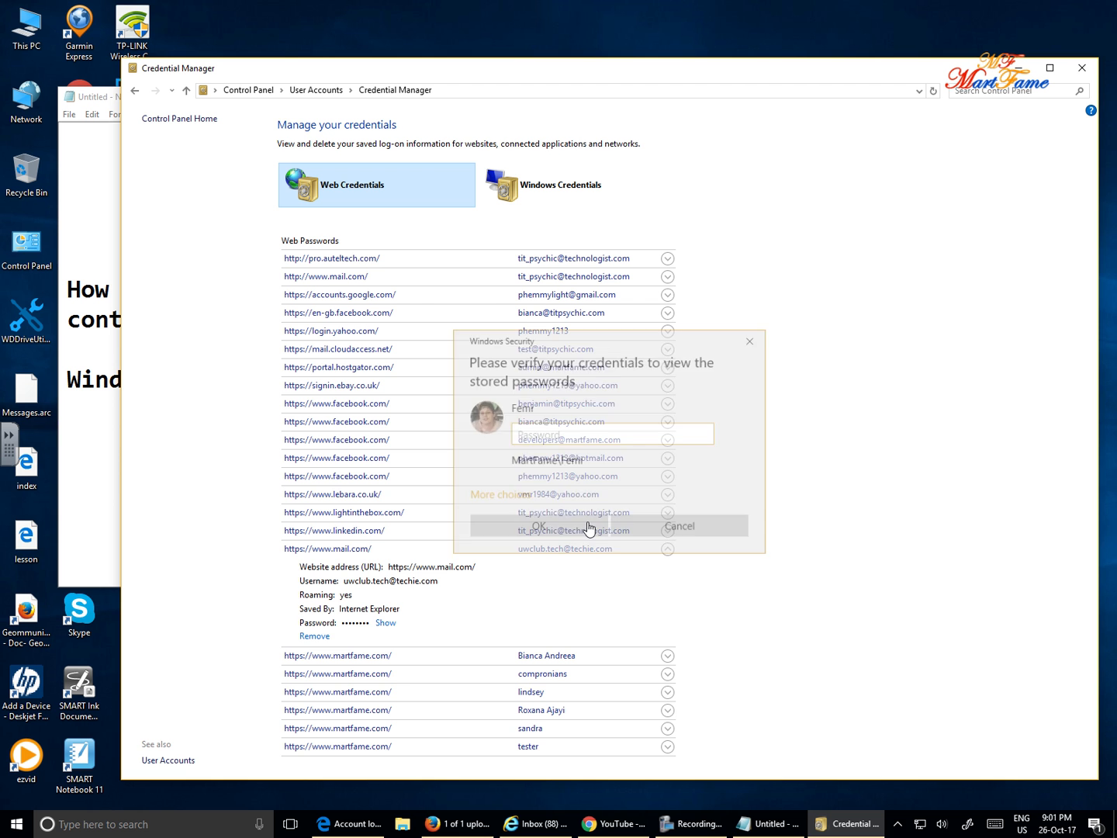
{"action": "left_click", "coordinate": [678, 526]}
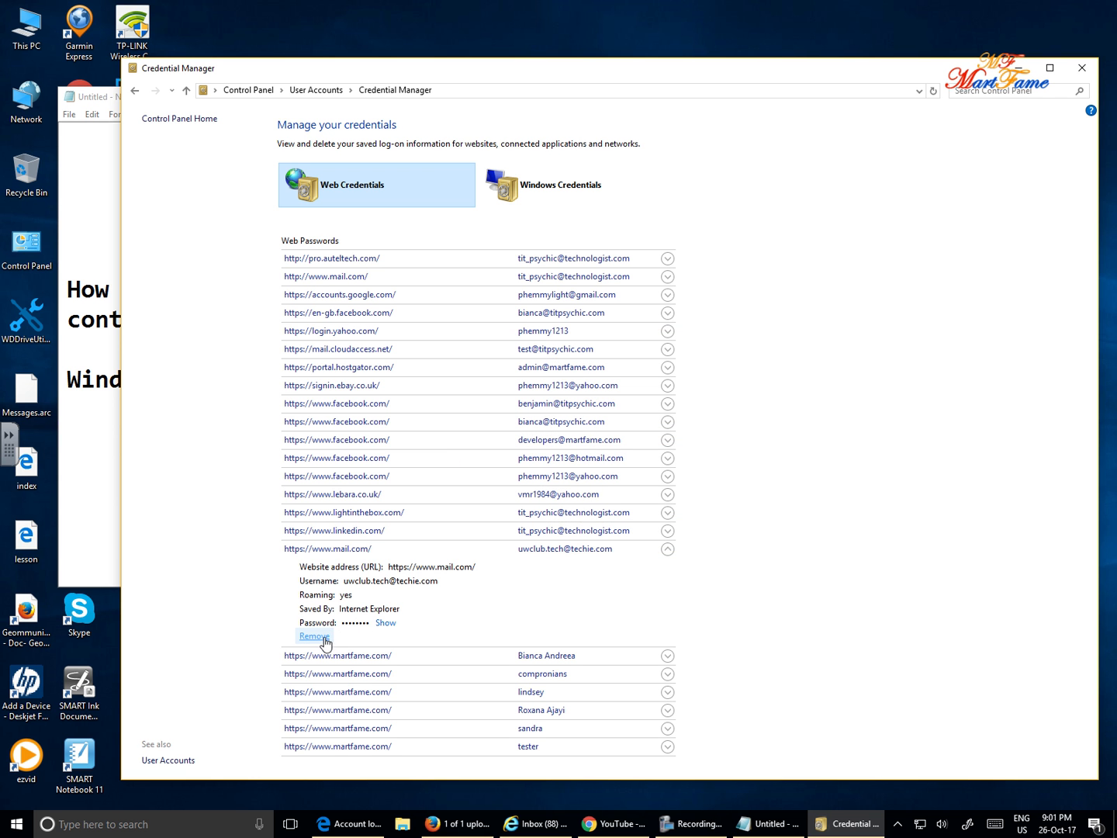
{"action": "mouse_move", "coordinate": [677, 721]}
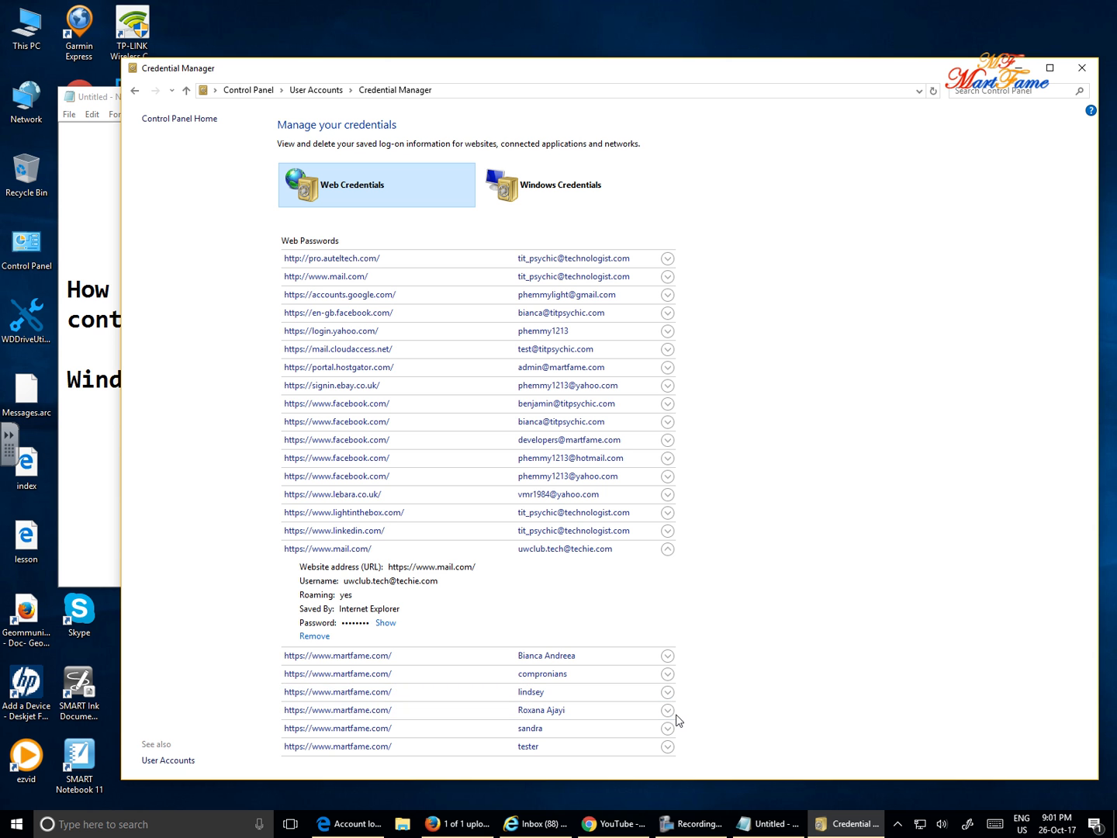
{"action": "mouse_move", "coordinate": [791, 440]}
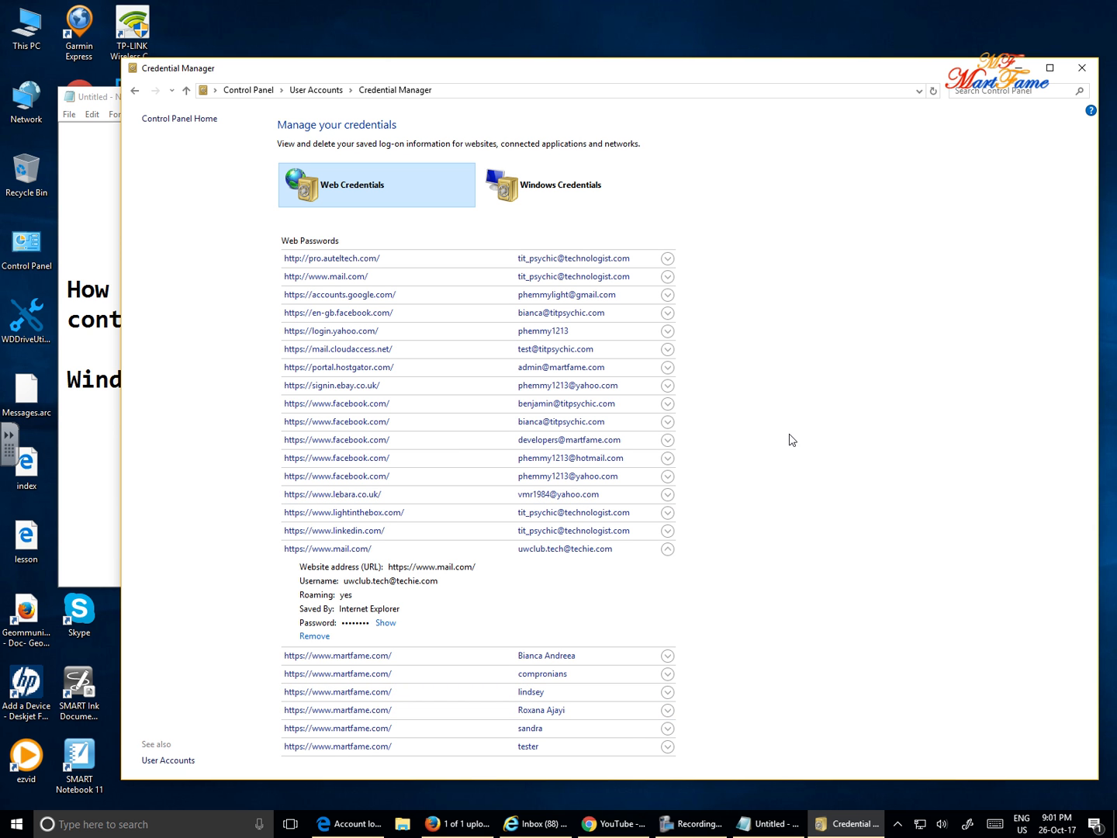
{"action": "mouse_move", "coordinate": [795, 503]}
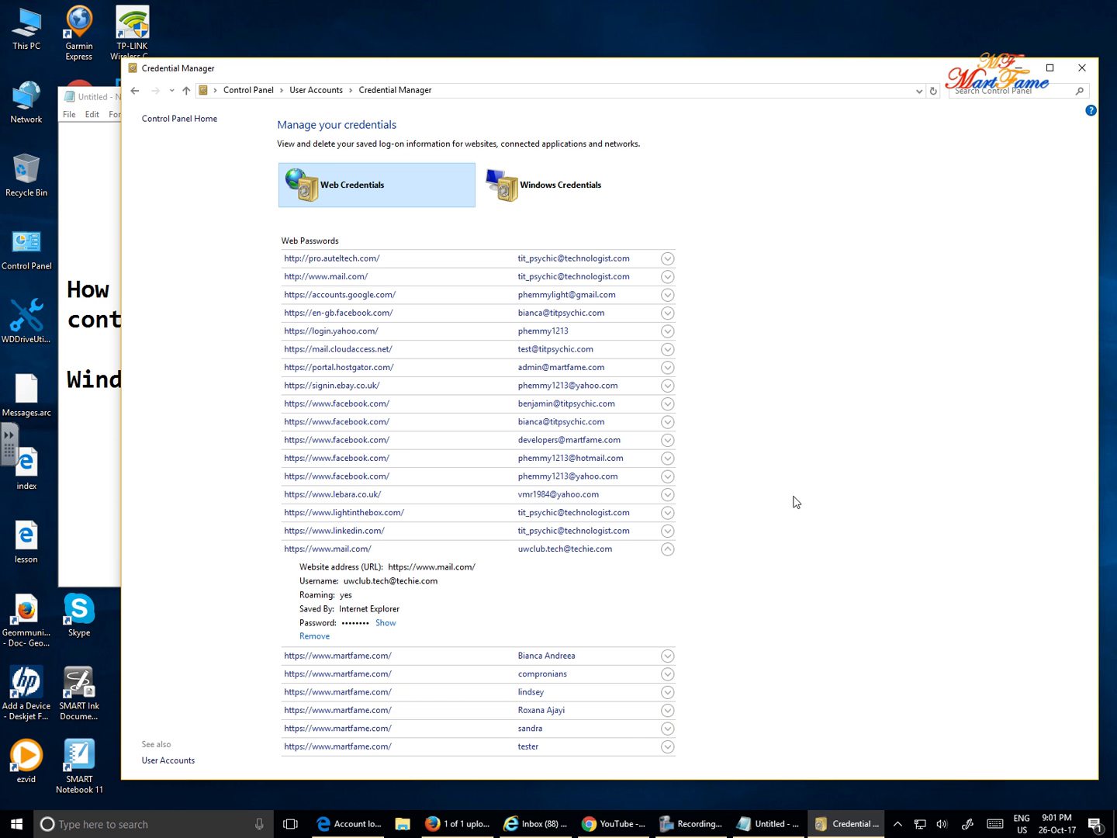
{"action": "mouse_move", "coordinate": [804, 519]}
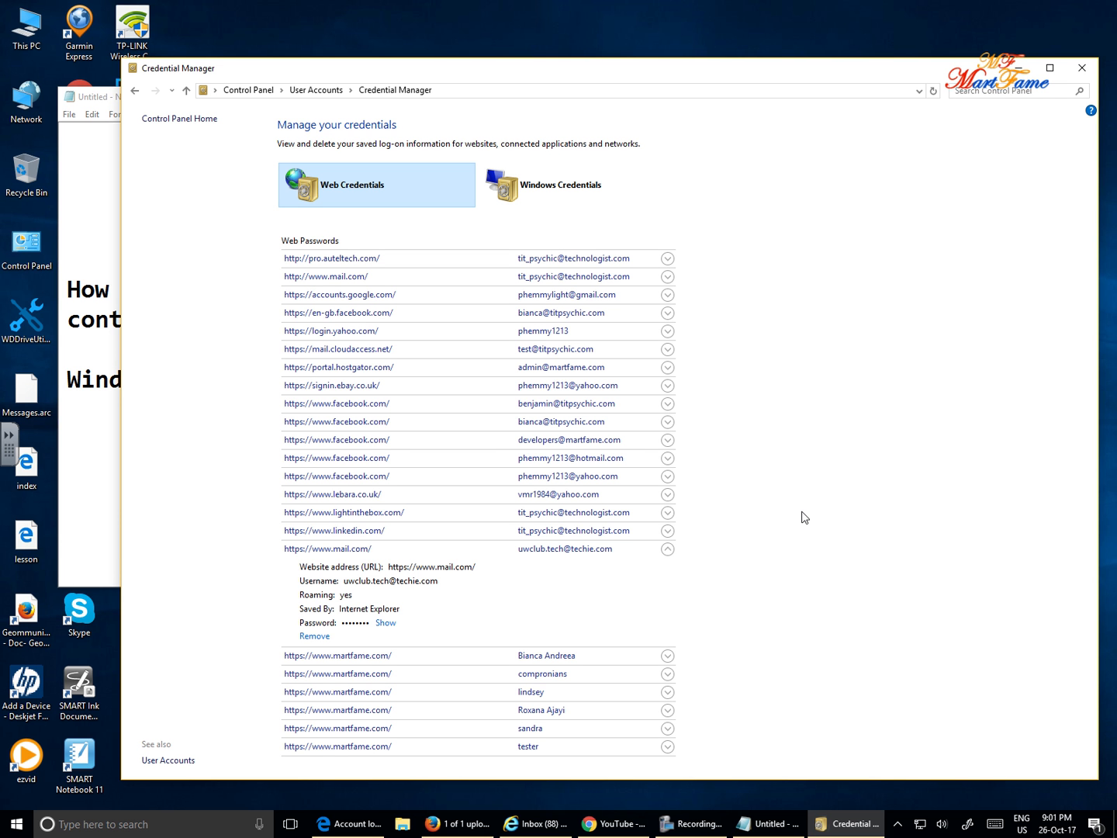
{"action": "mouse_move", "coordinate": [810, 531]}
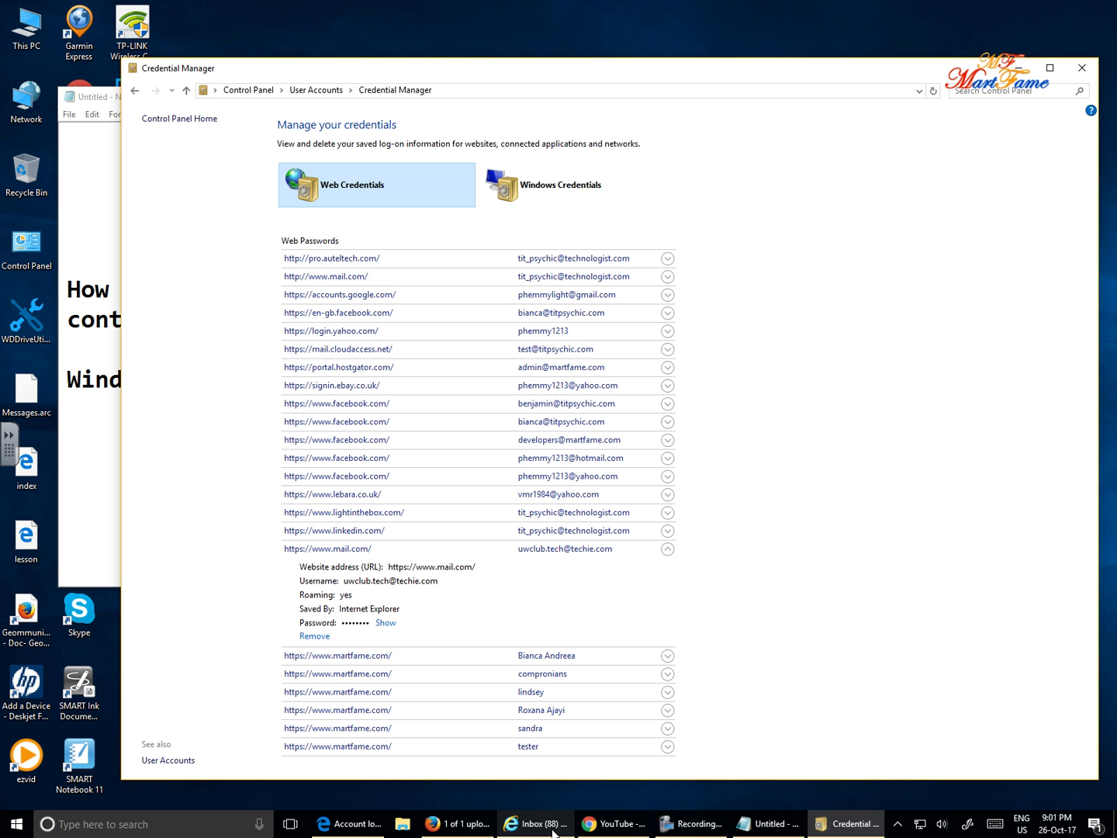
{"action": "left_click", "coordinate": [689, 824]}
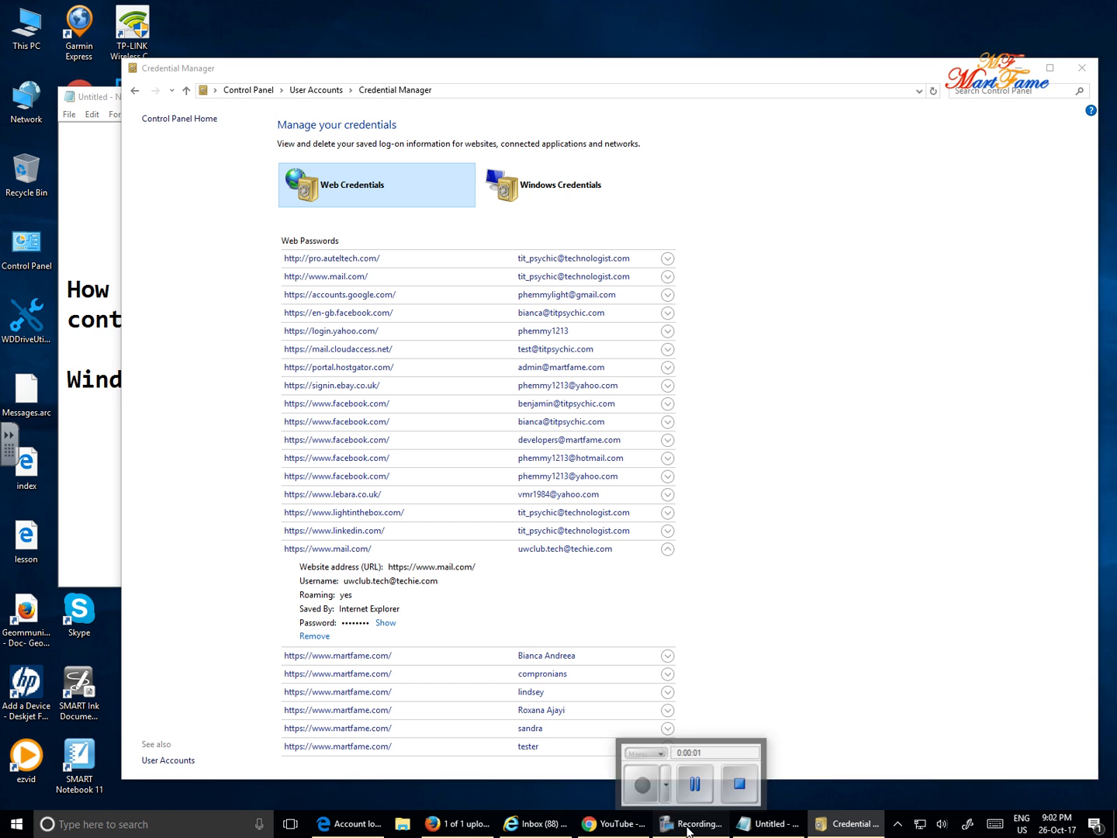